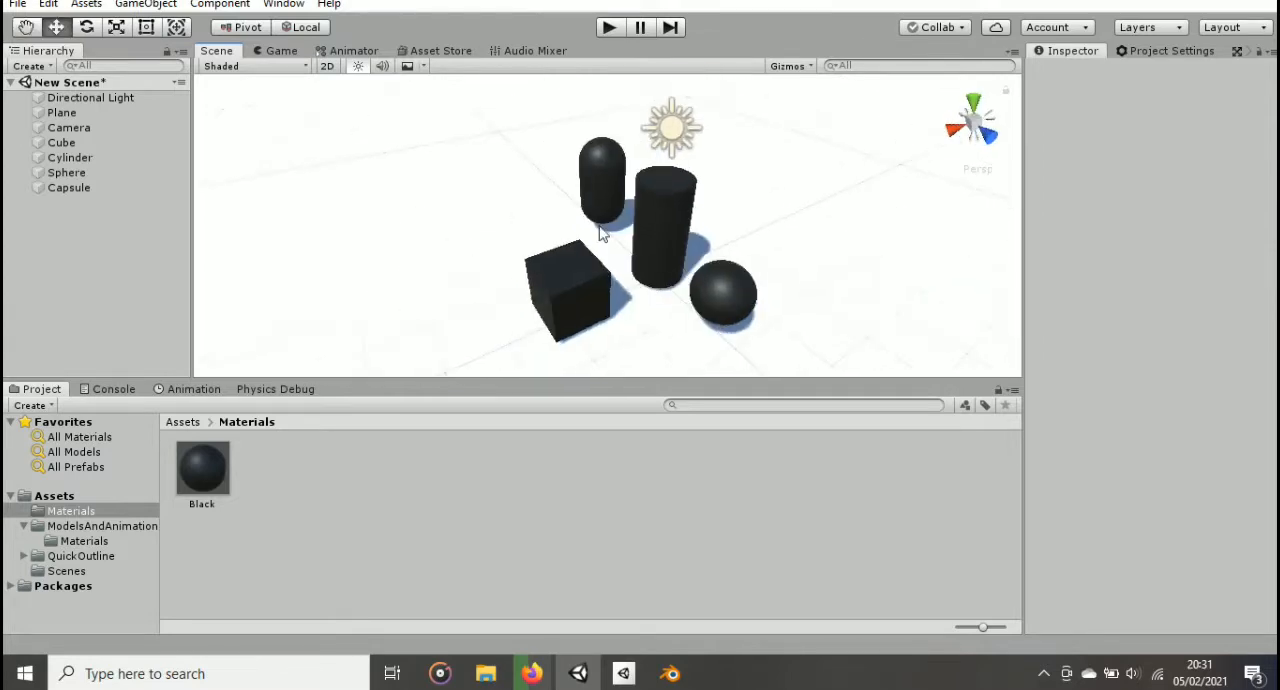
Step: Locate the Mesh Combiner asset in the Asset Store and flip through its preview screenshots
click(600, 180)
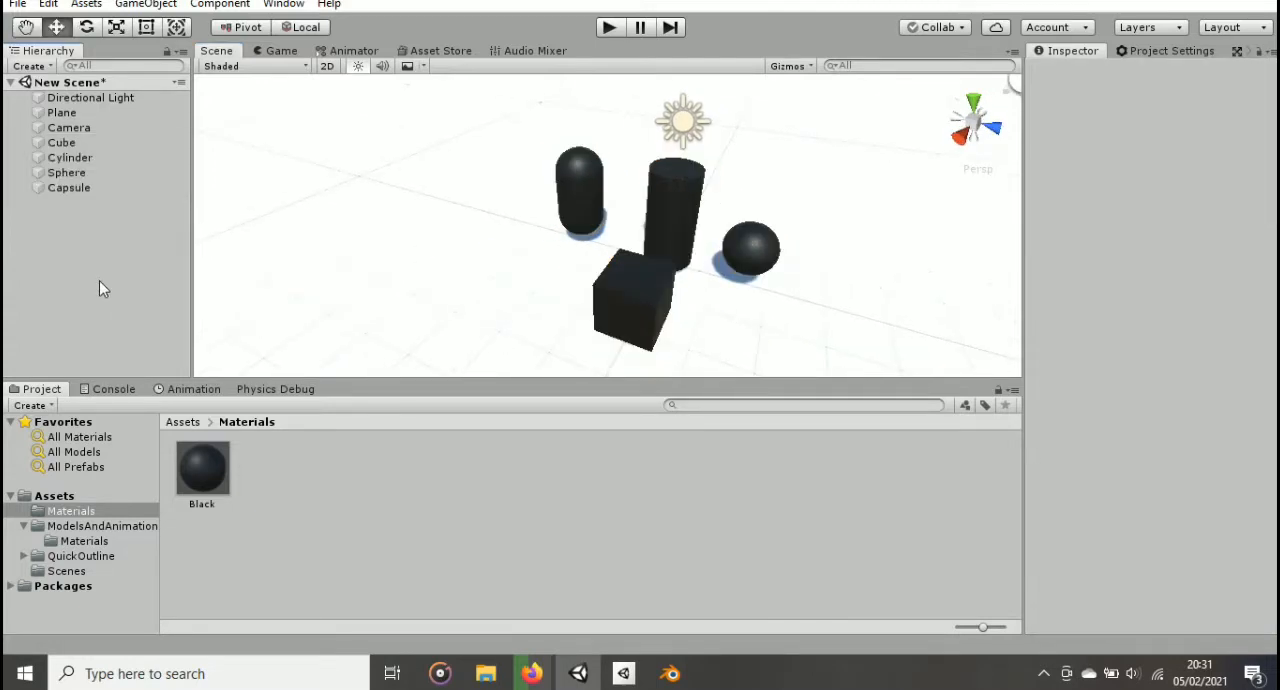
click(440, 51)
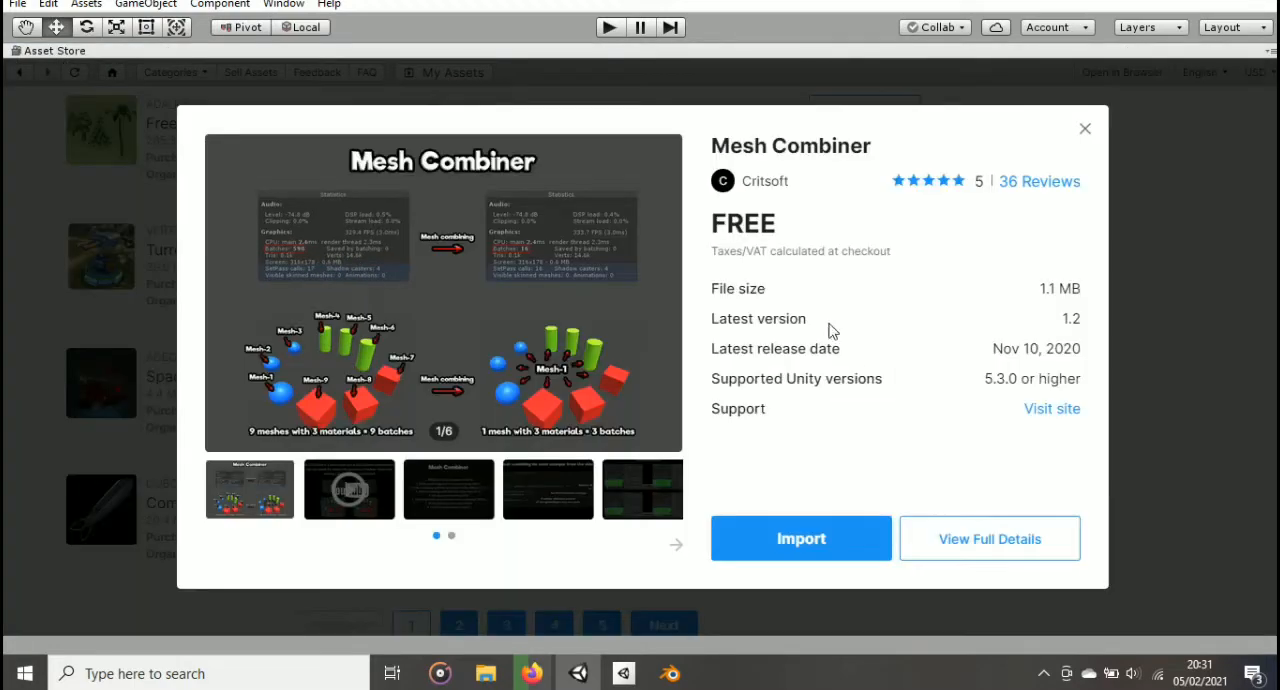
mouse_move(667, 293)
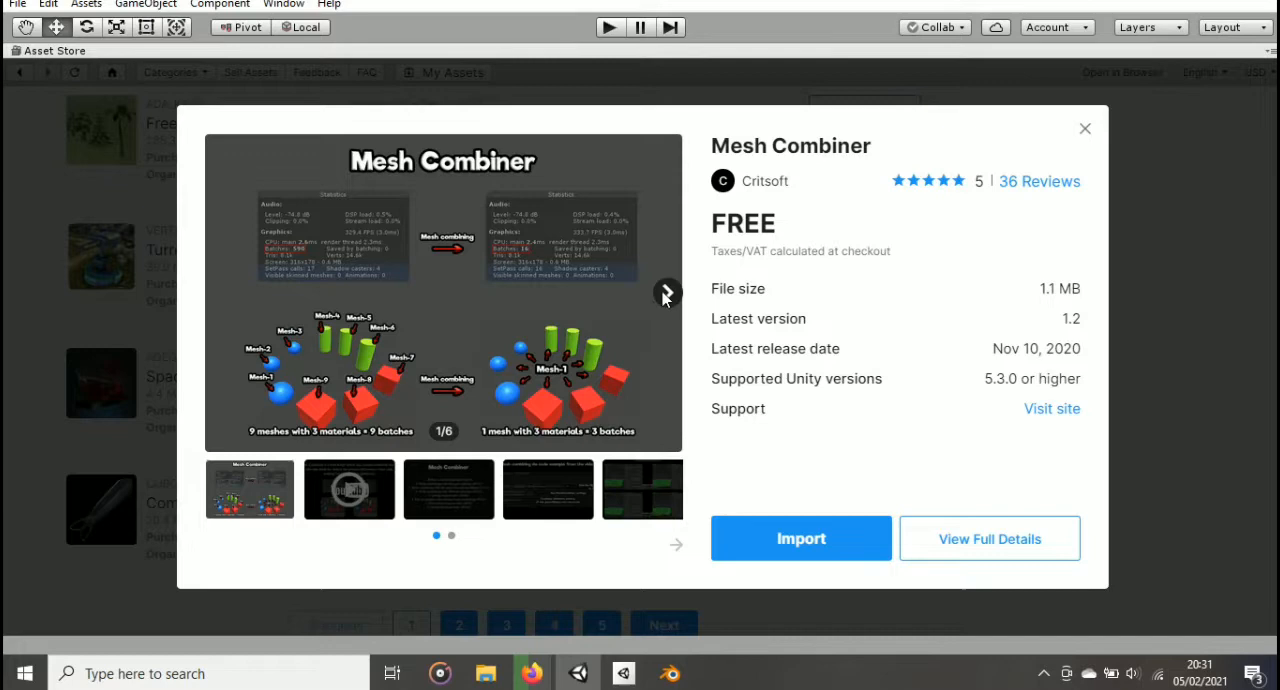
click(667, 292)
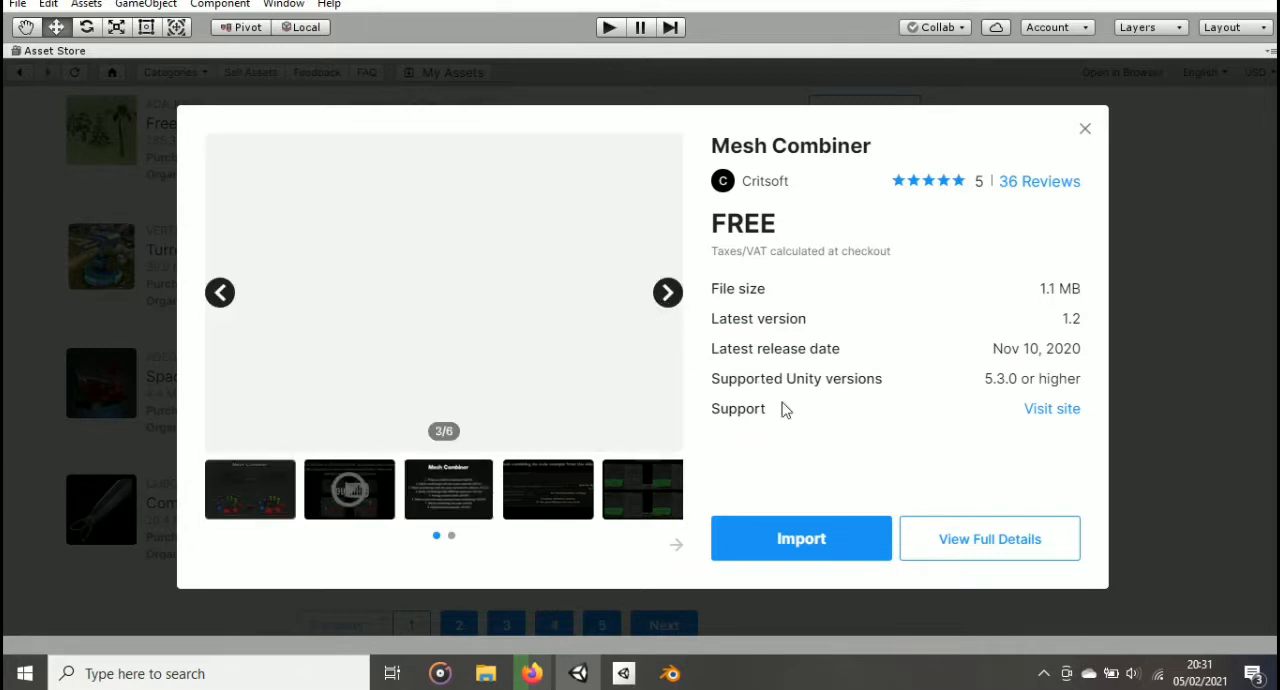
click(801, 538)
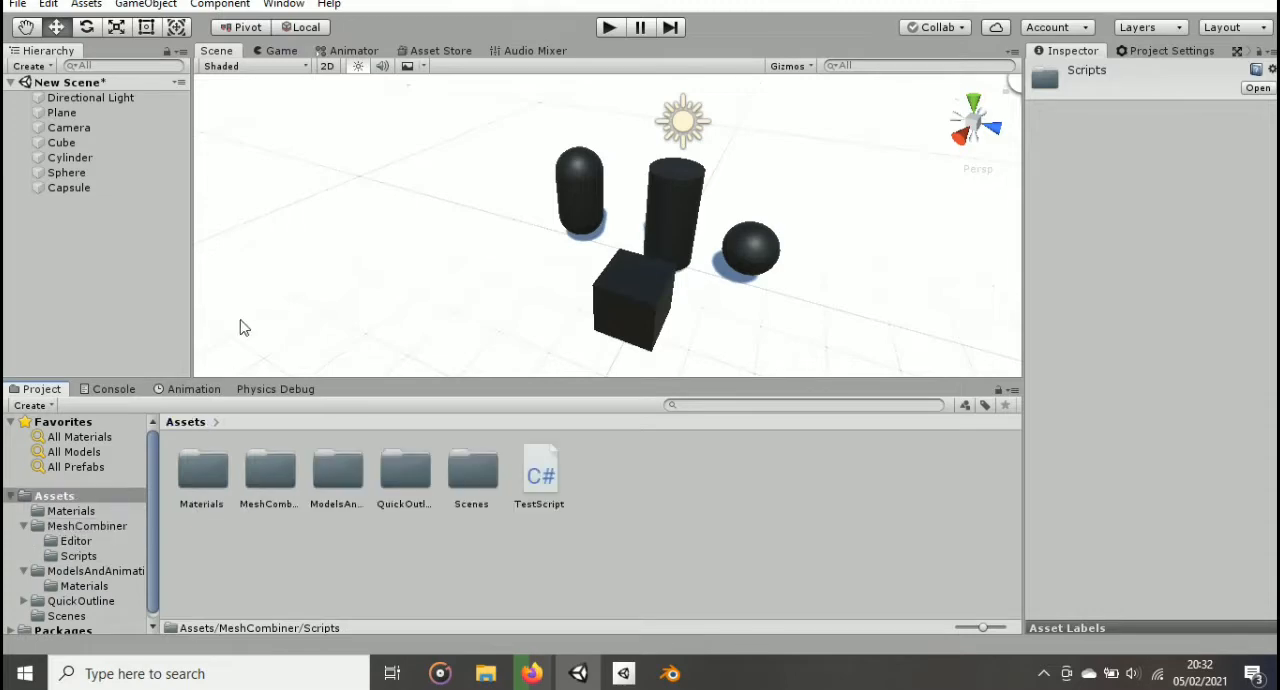
Step: Import all Mesh Combiner files so Assets gains a MeshCombiner folder with Editor and Scripts
click(29, 66)
text(meshcombiner)
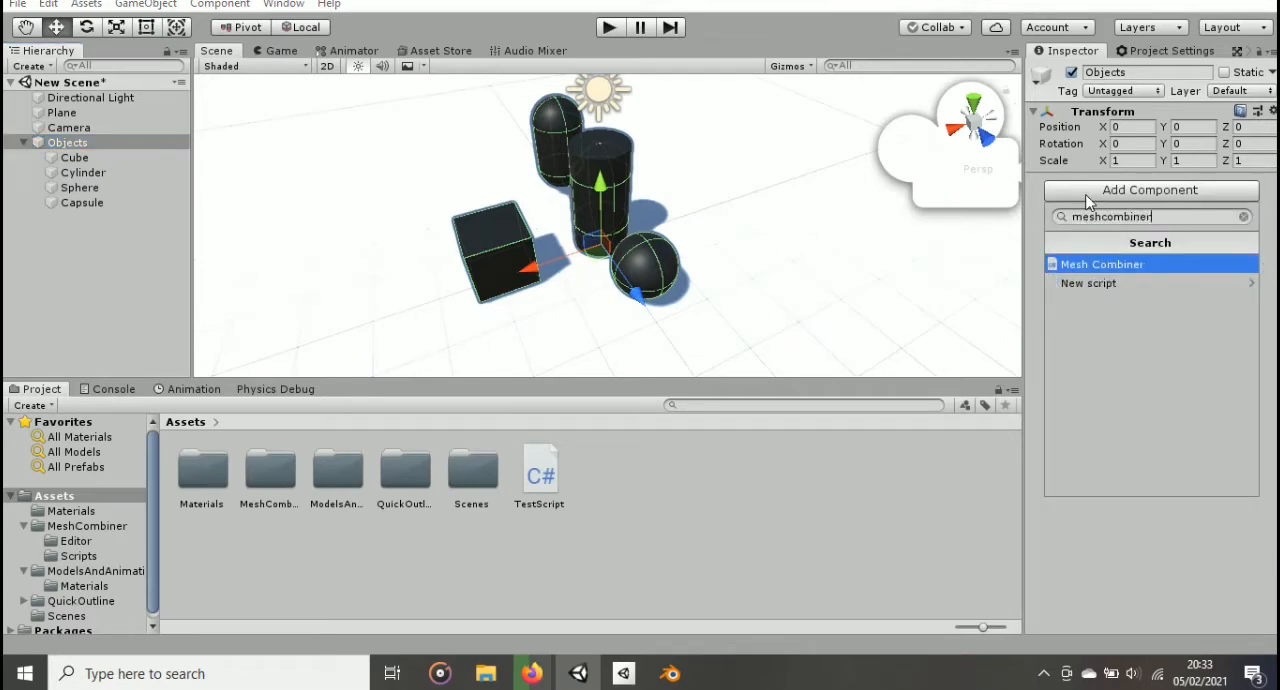
Step: Attach the Mesh Combiner component to the empty 'Objects' parent holding the four shapes
click(1101, 264)
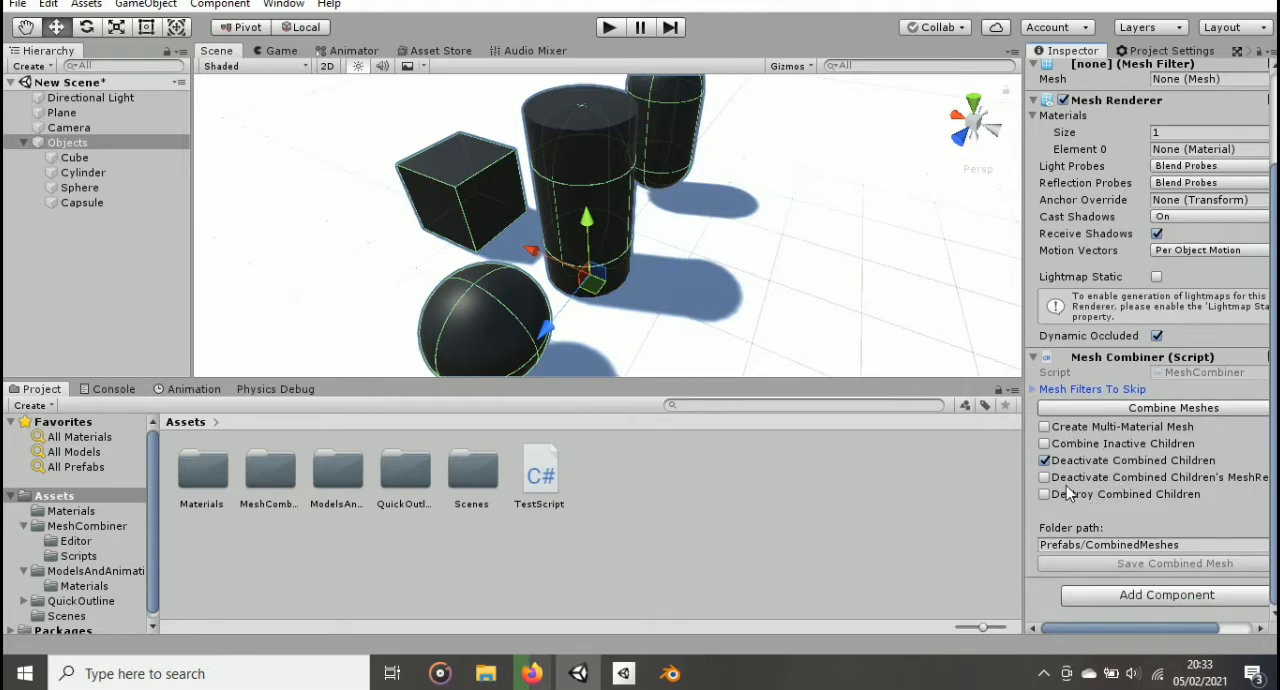
Step: Enable Destroy Combined Children and combine the four shapes into one 1177-vertex Objects mesh
click(1044, 494)
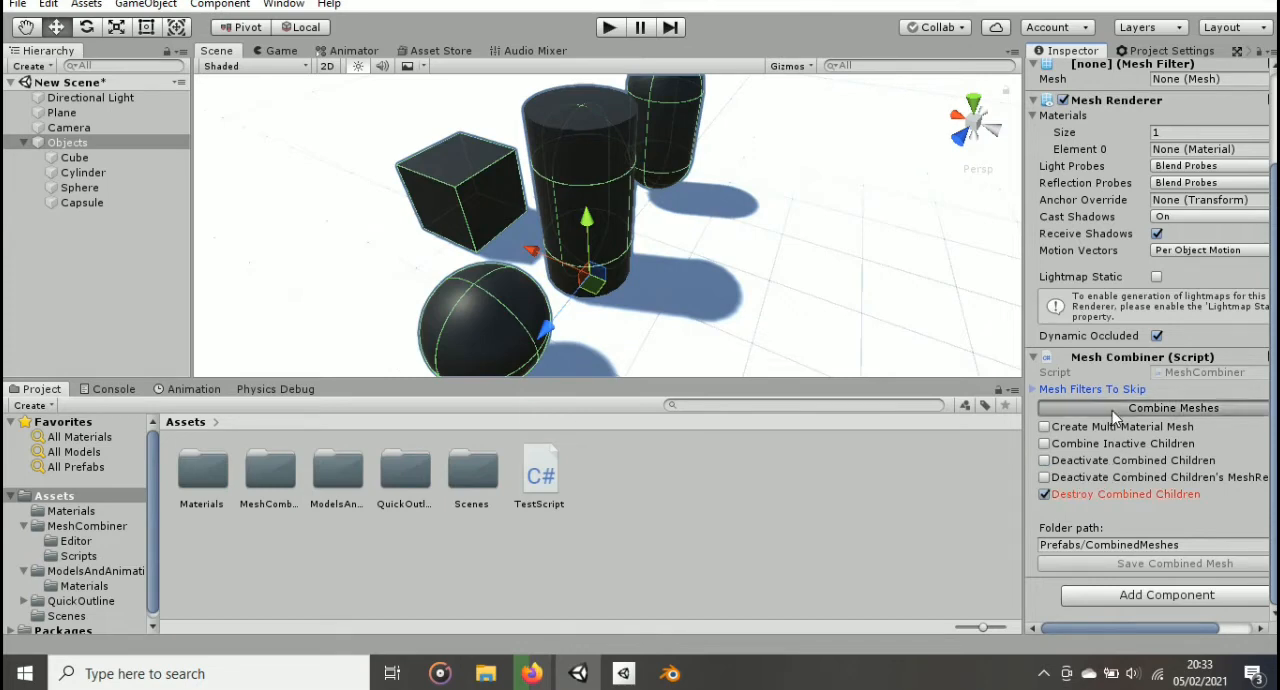
click(1152, 407)
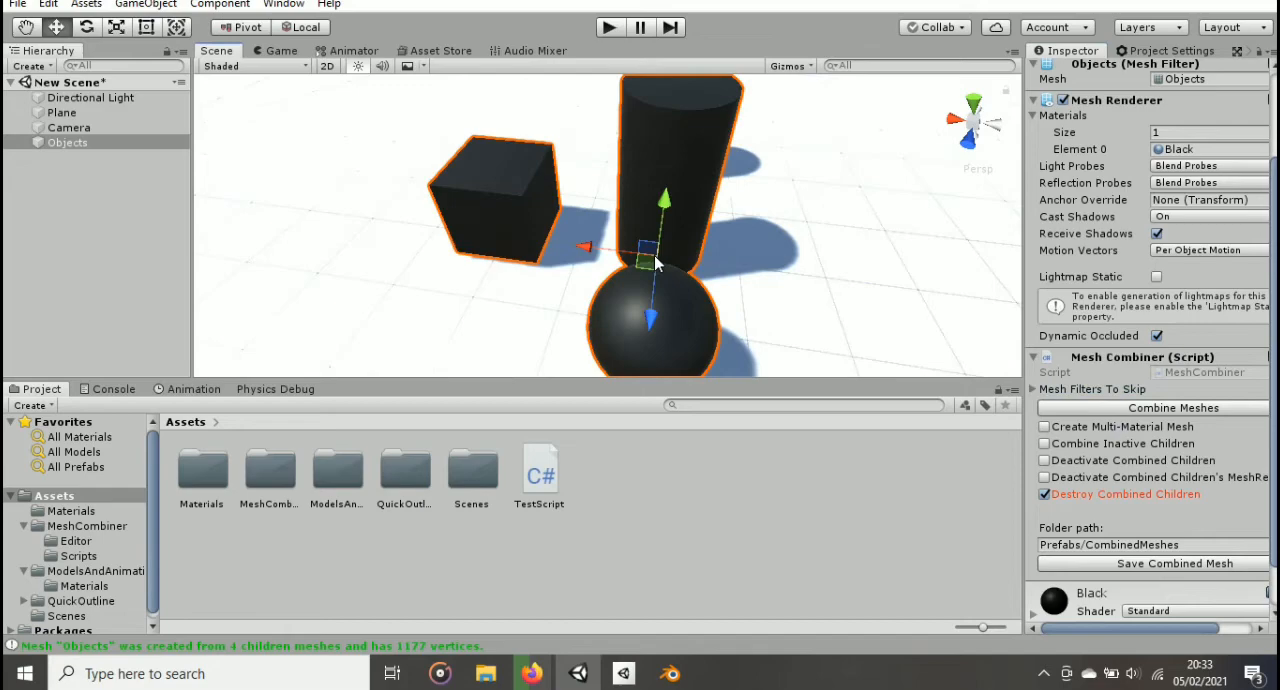